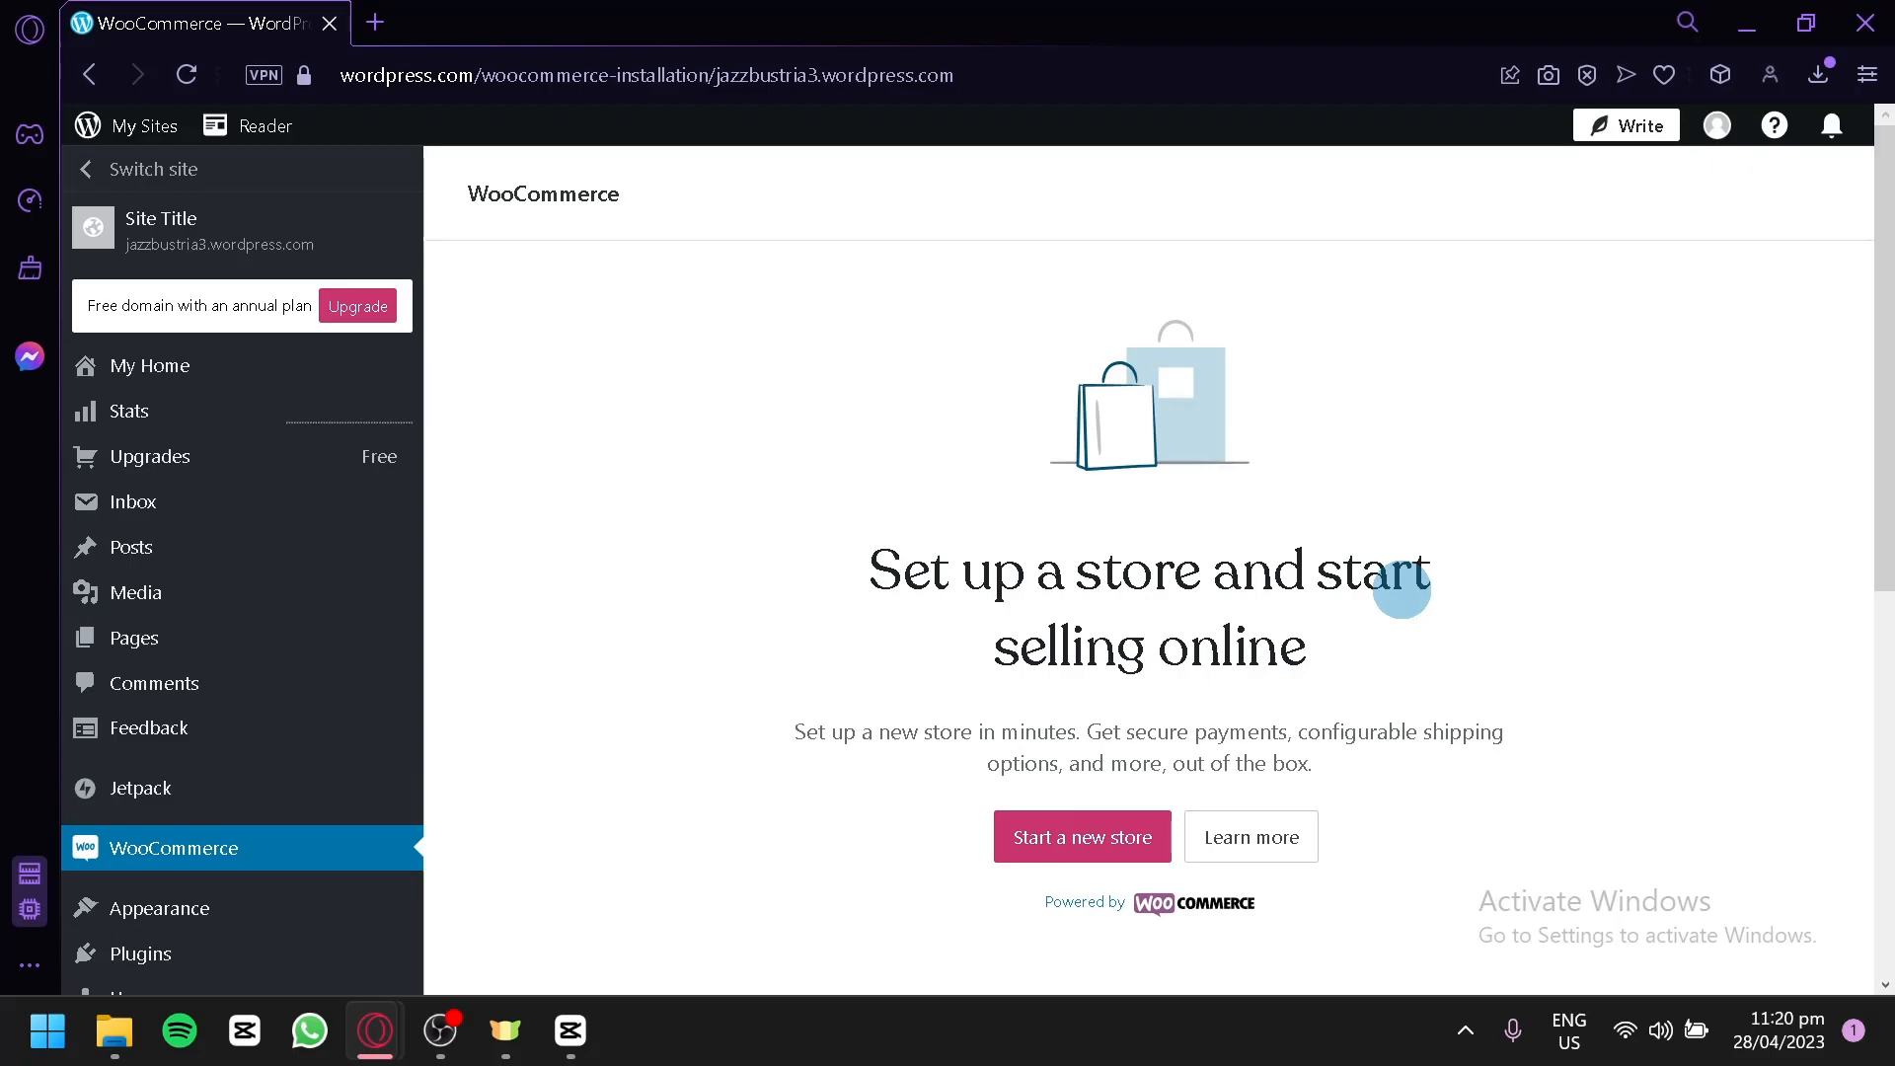
{"action": "mouse_move", "coordinate": [1345, 309]}
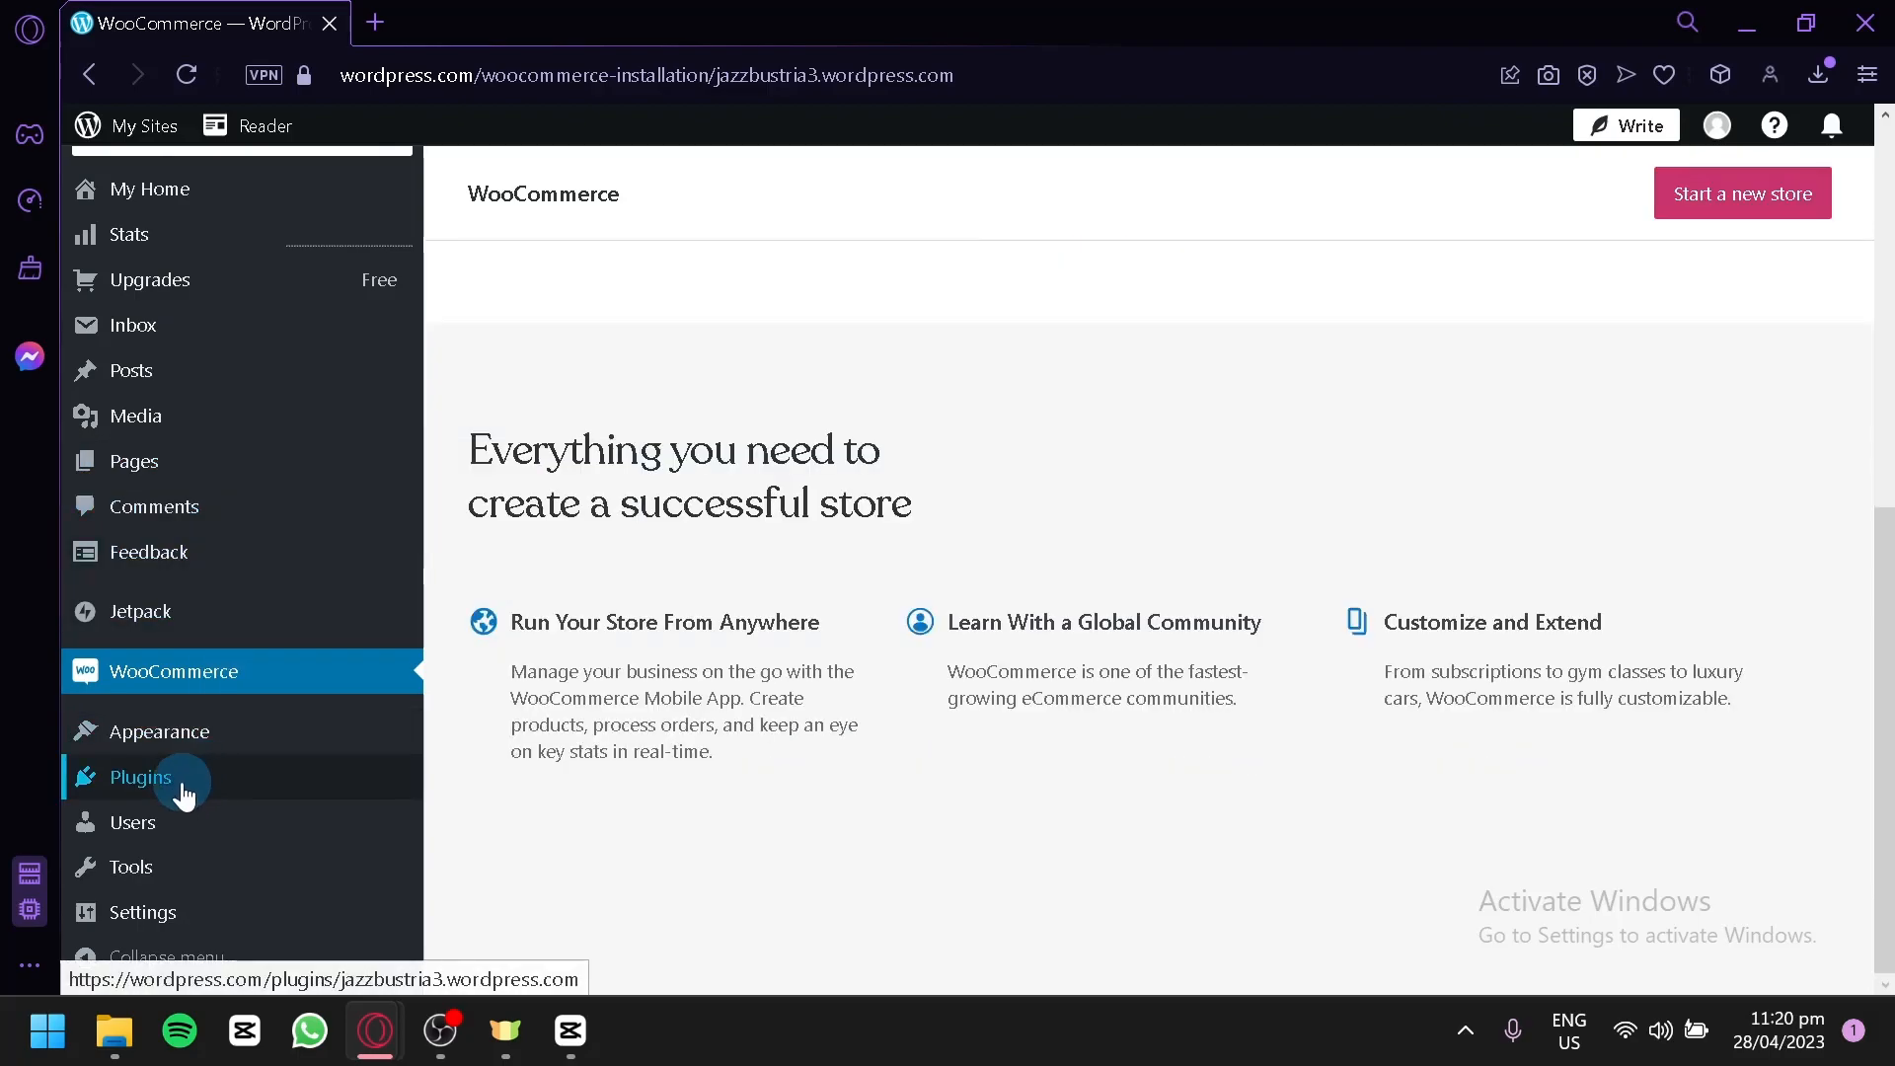
Go to the site's Plugins page and focus the plugin search box.
{"action": "left_click", "coordinate": [139, 776]}
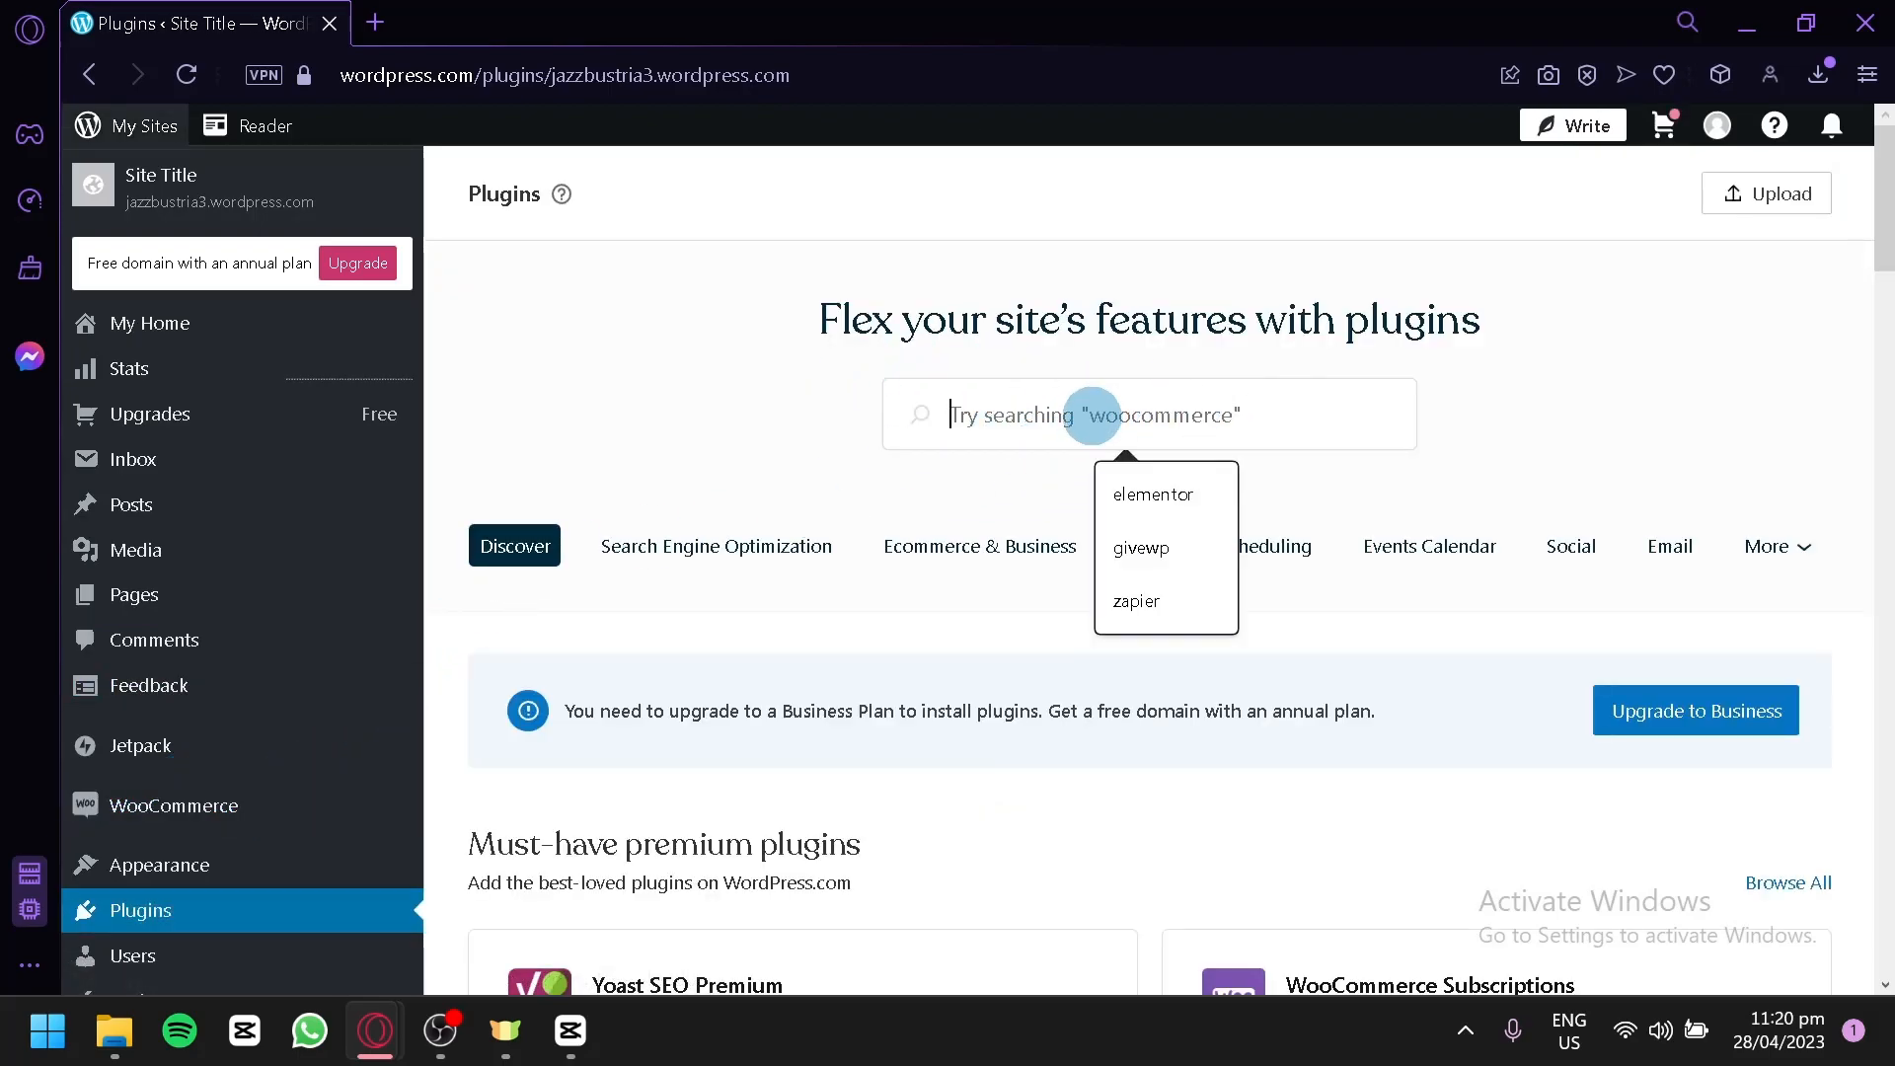
{"action": "left_click", "coordinate": [1135, 601]}
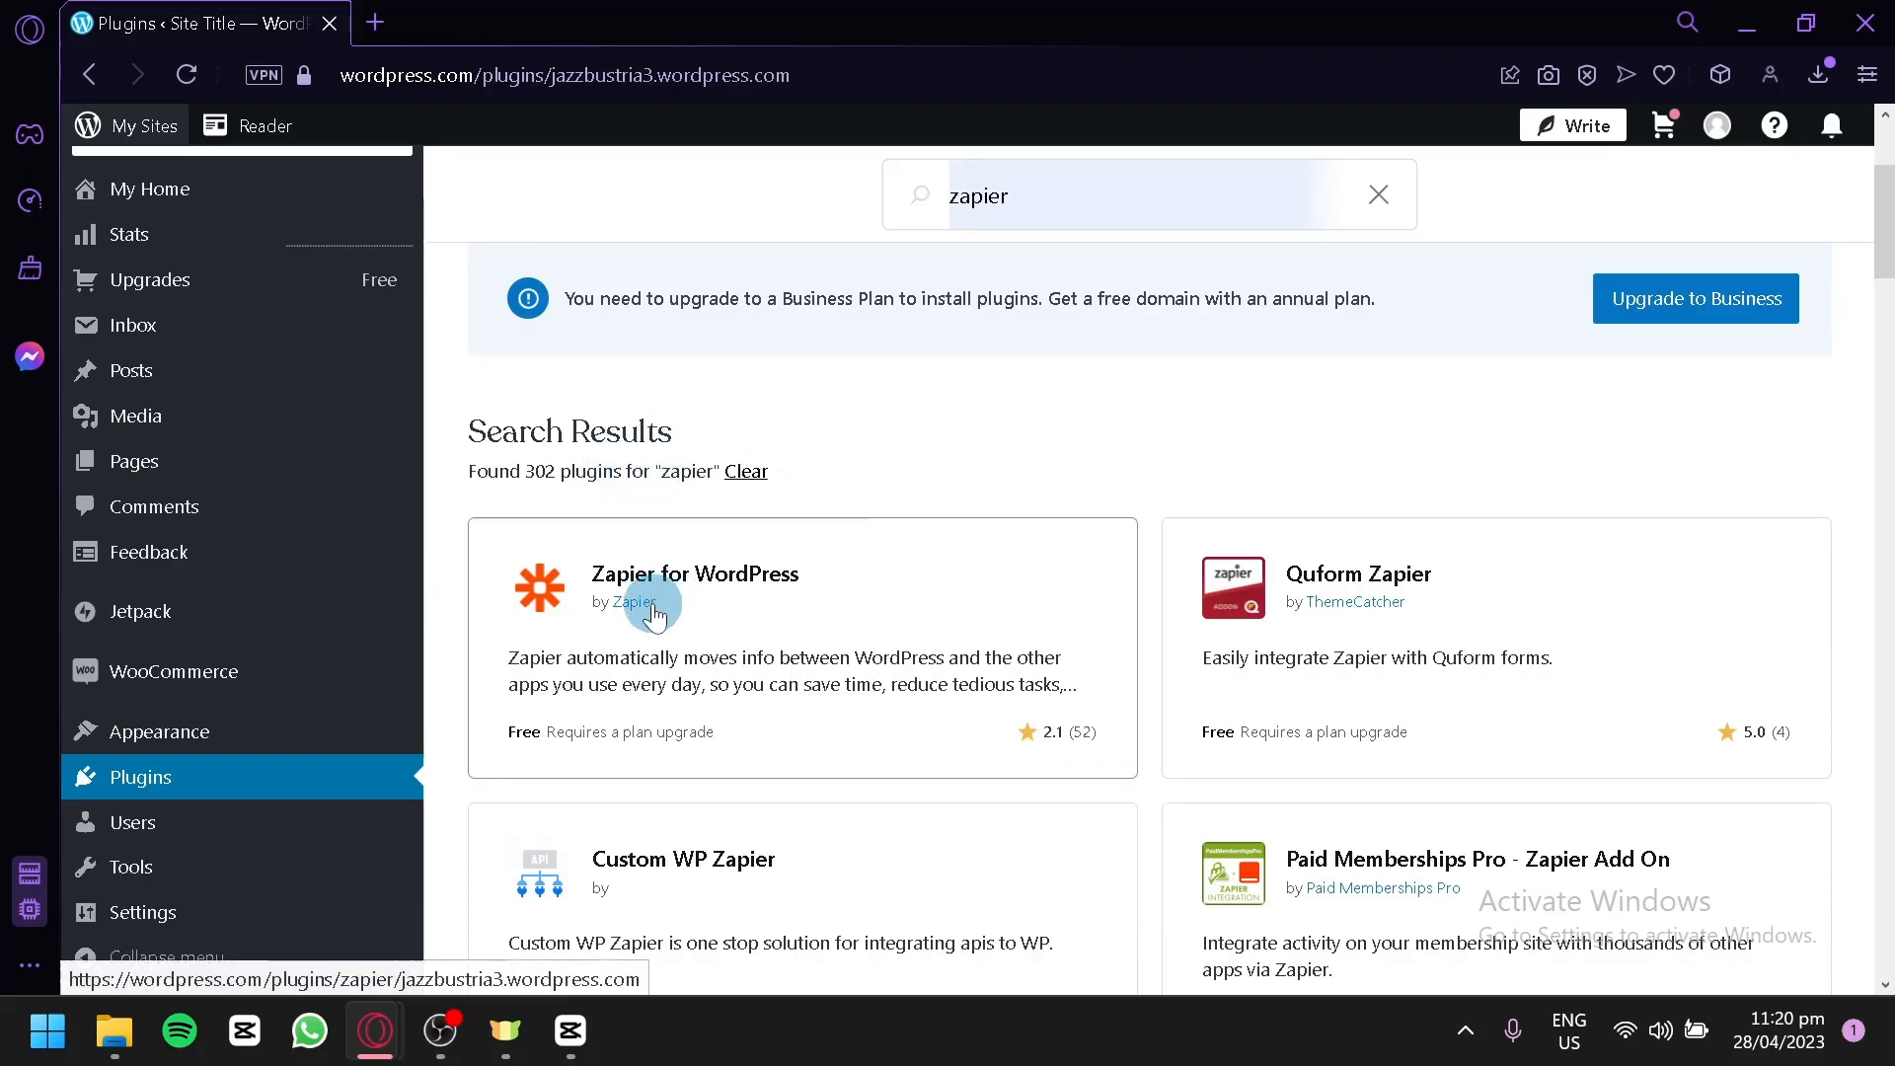
{"action": "mouse_move", "coordinate": [653, 528]}
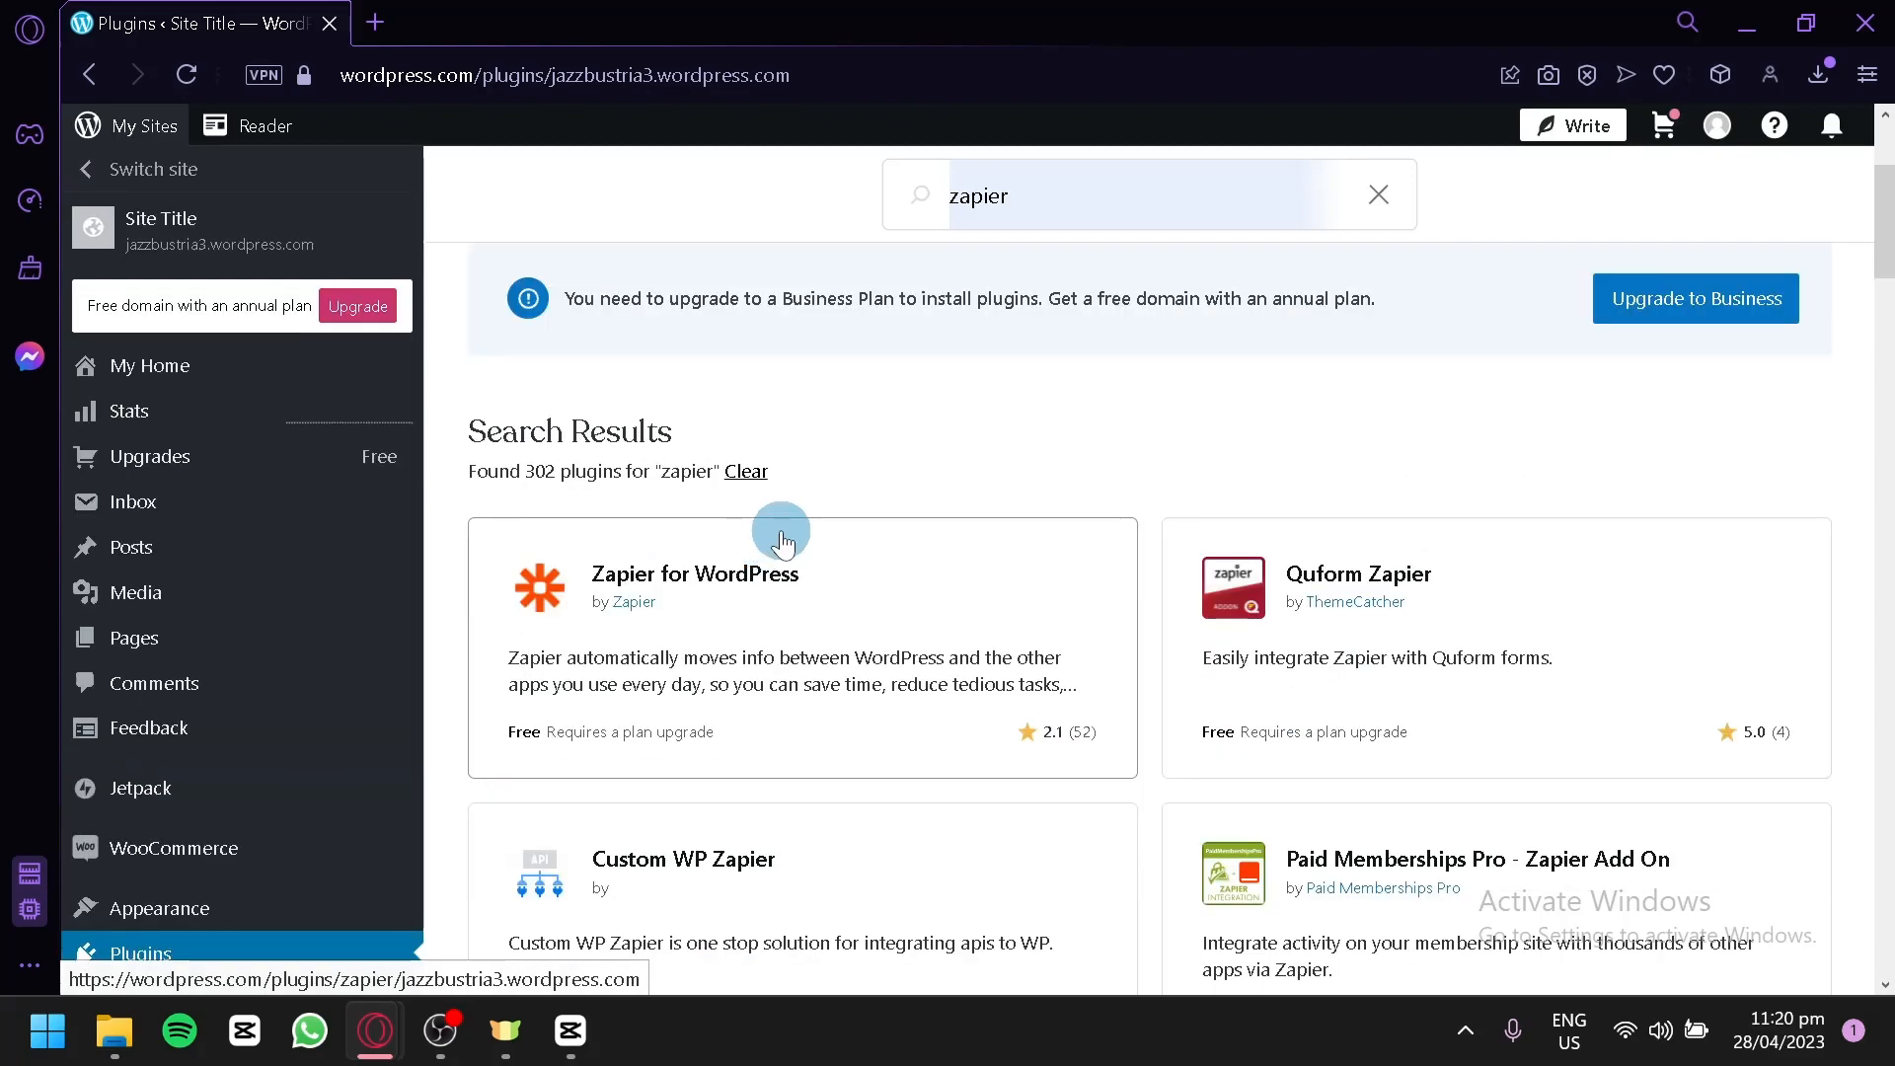
Scroll the 'zapier' results down to myCred Zapier Integration and Forms to Zapier.
{"action": "scroll", "scroll_direction": "down", "scroll_amount": 3}
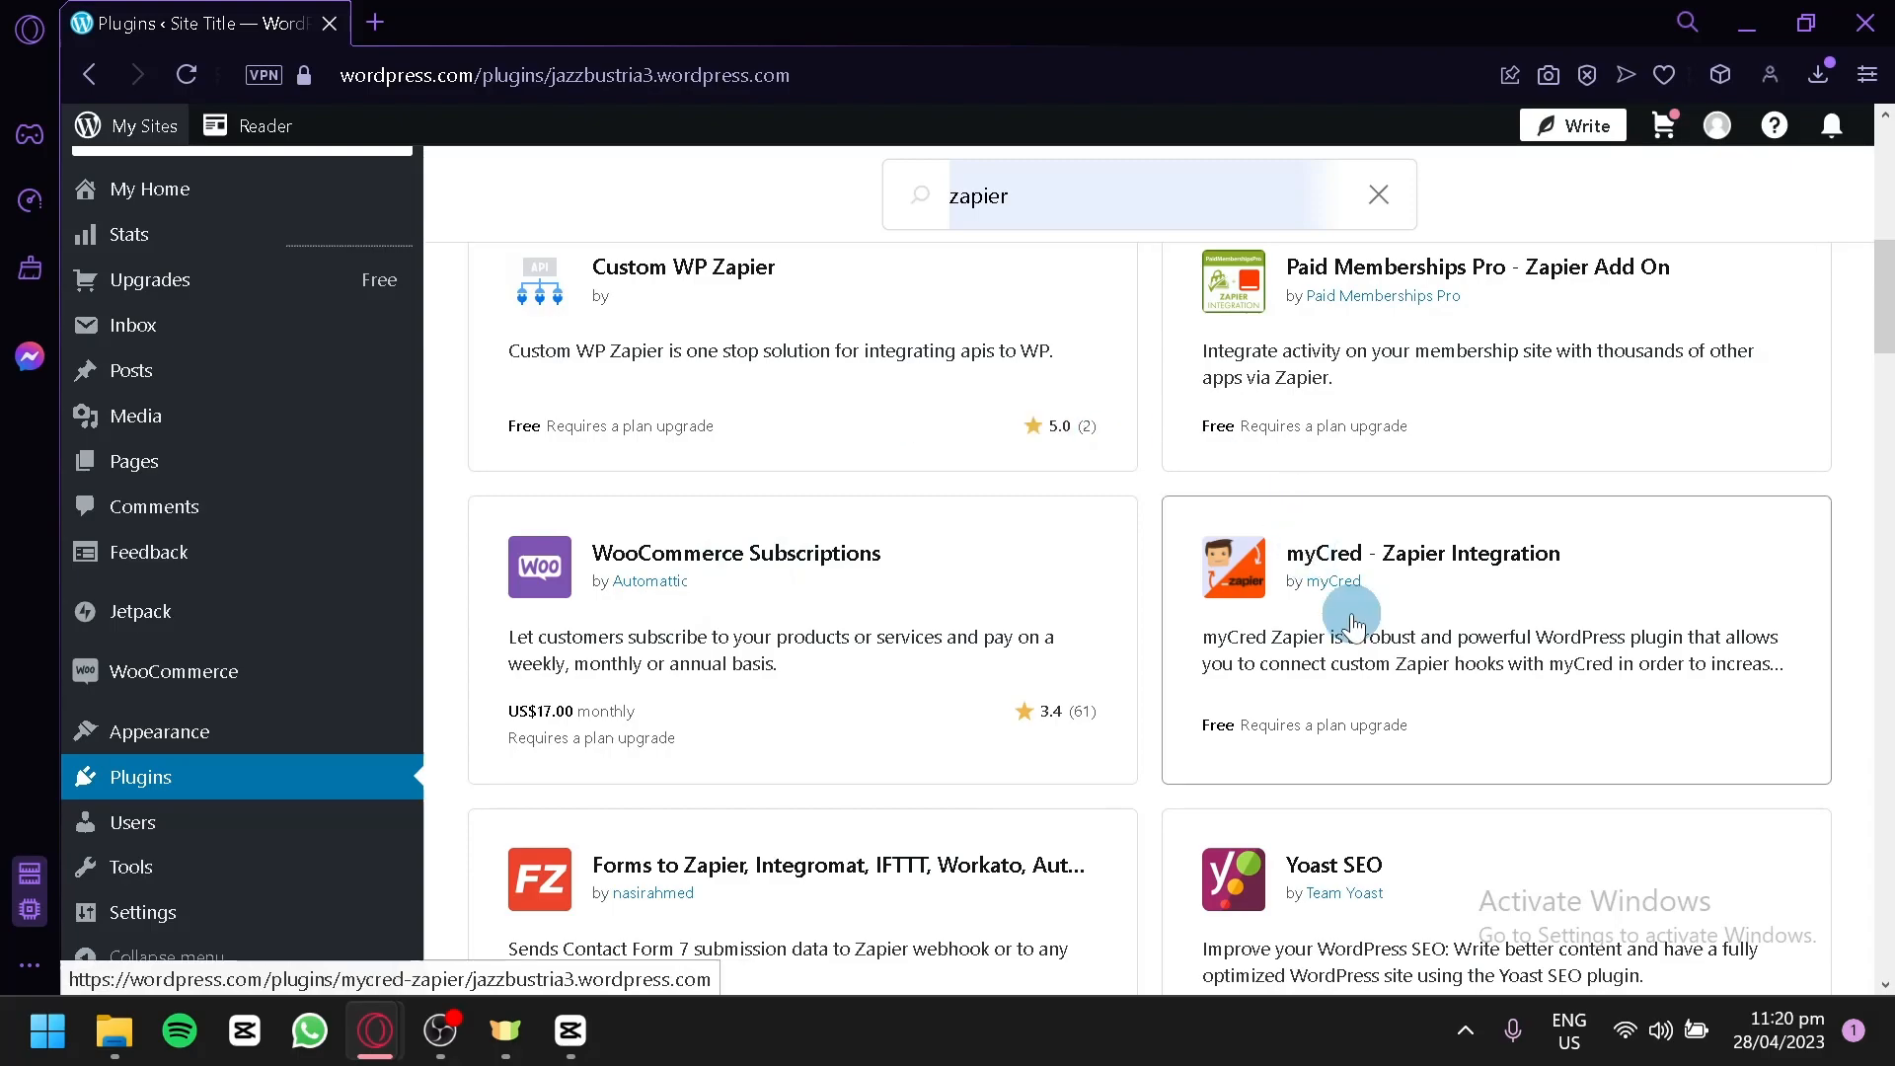
{"action": "scroll", "scroll_direction": "down", "scroll_amount": 3}
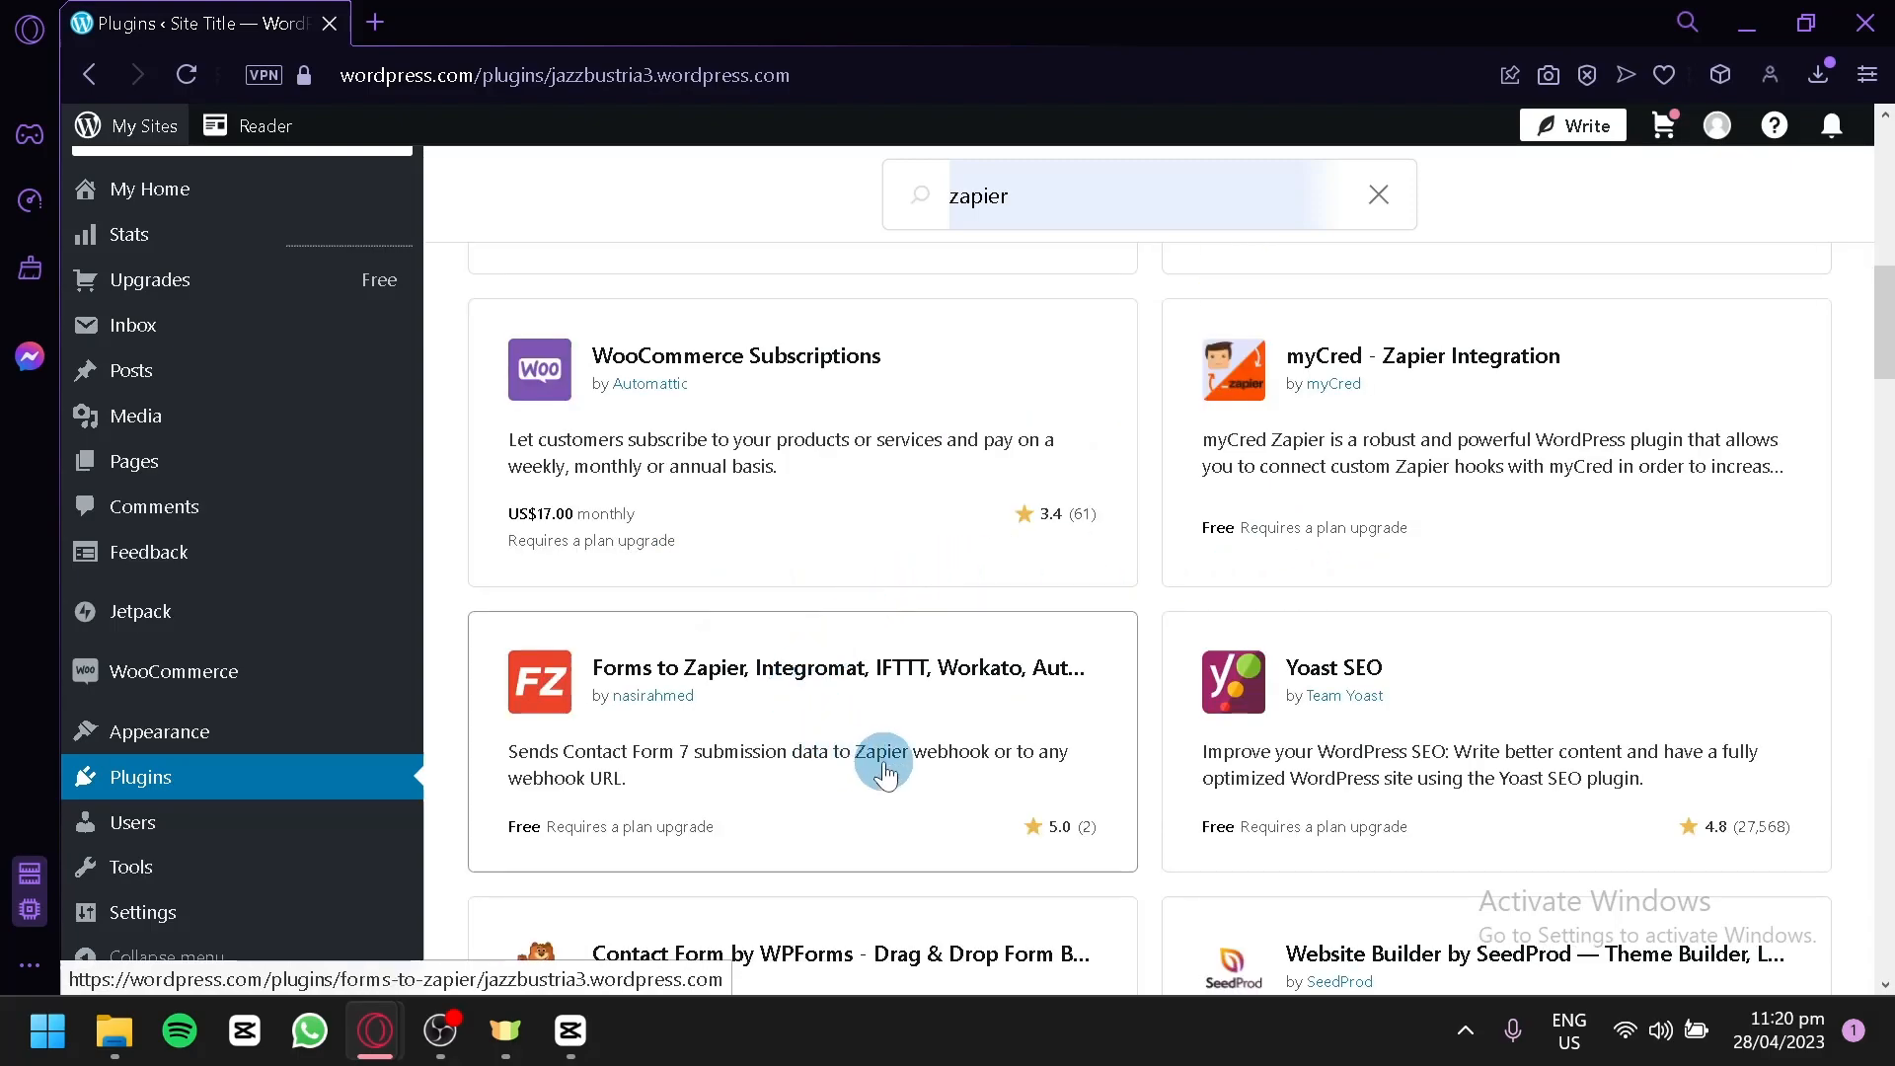